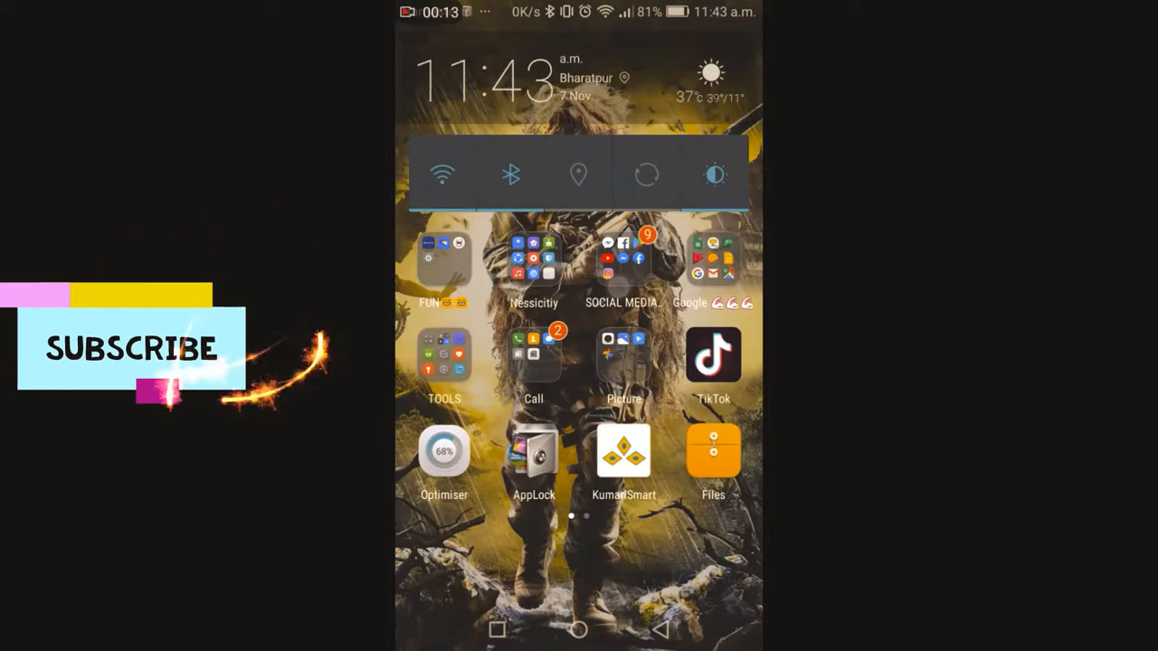
- Launch YouTube, return to Home, then go to the Library tab
left_click(623, 263)
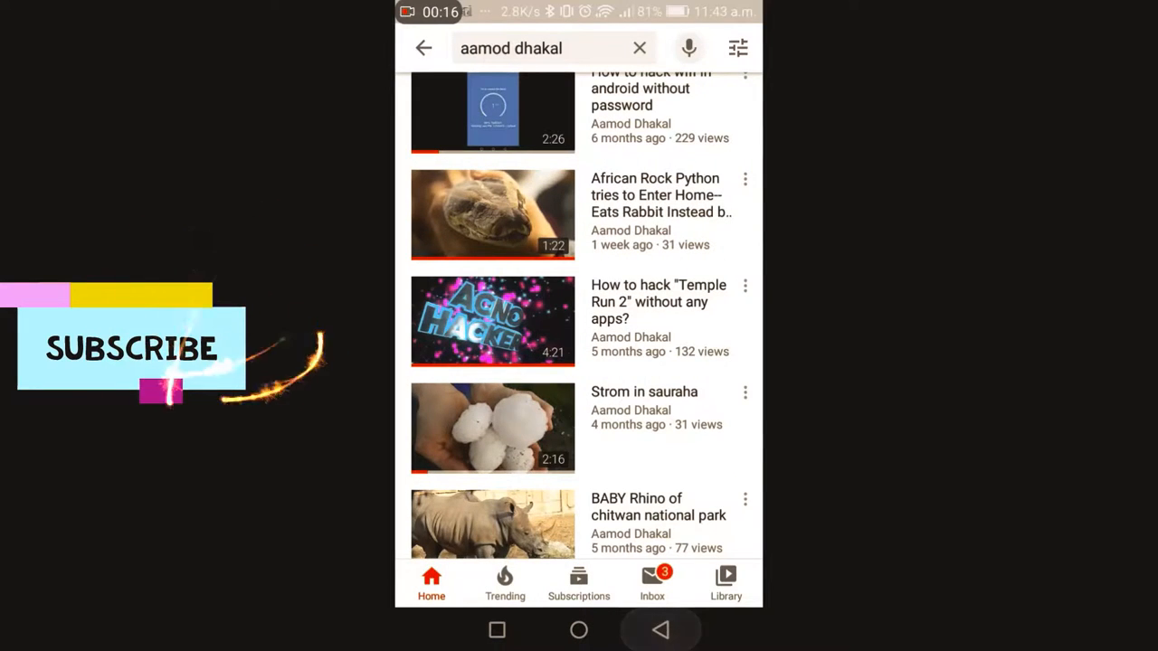
left_click(423, 48)
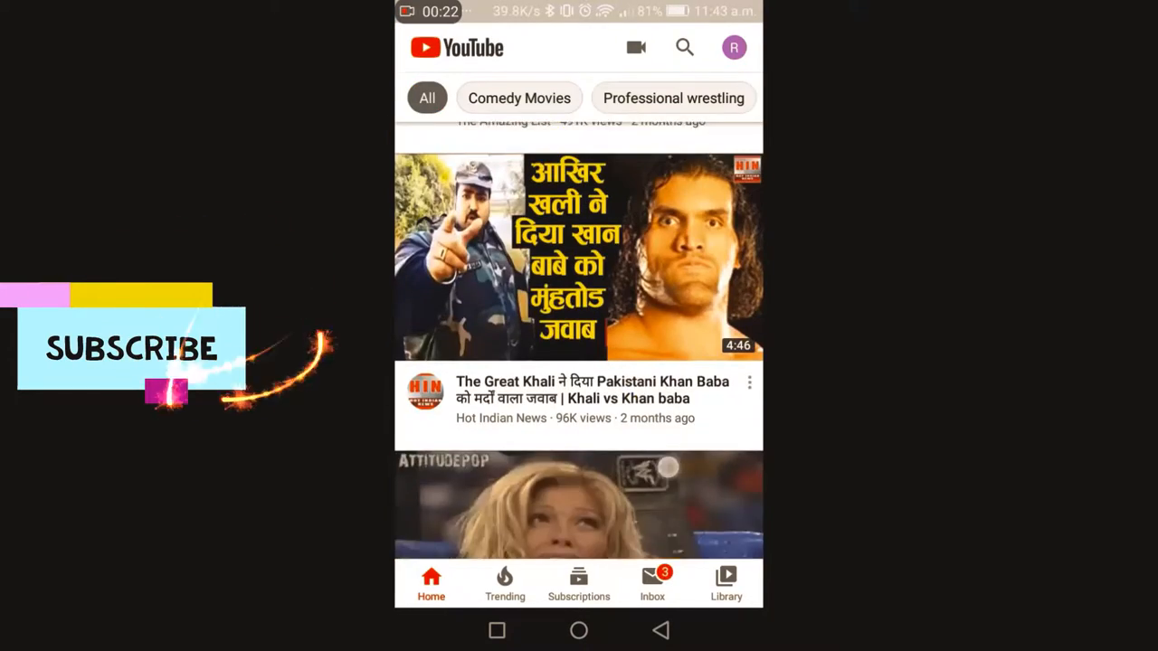
left_click(733, 47)
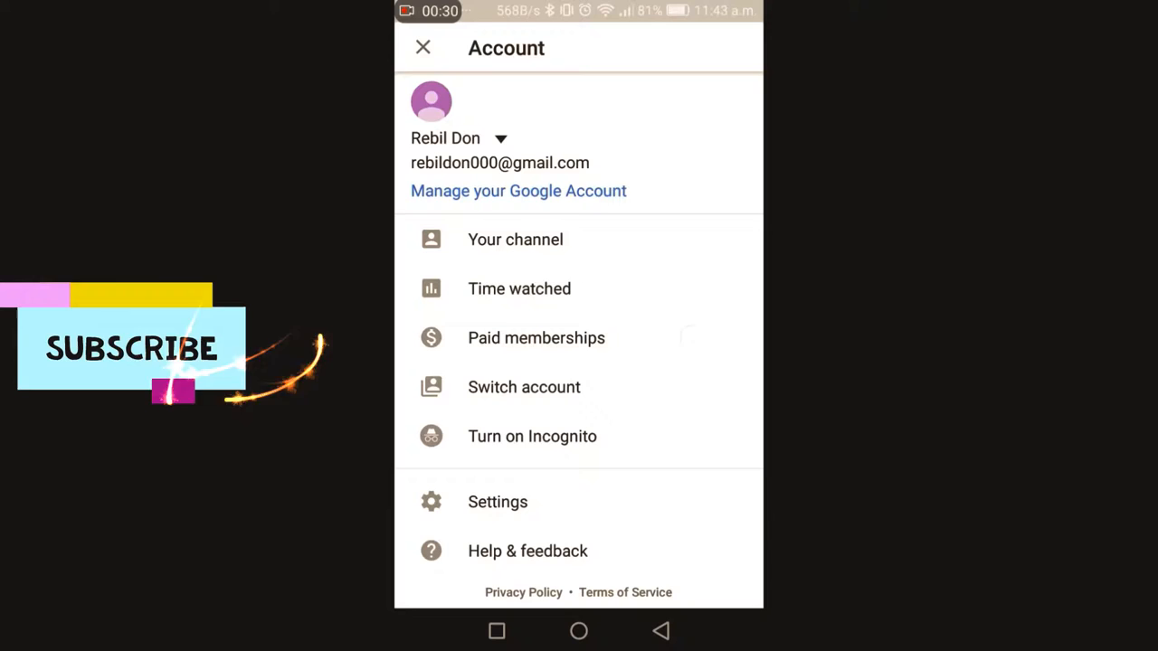
left_click(423, 47)
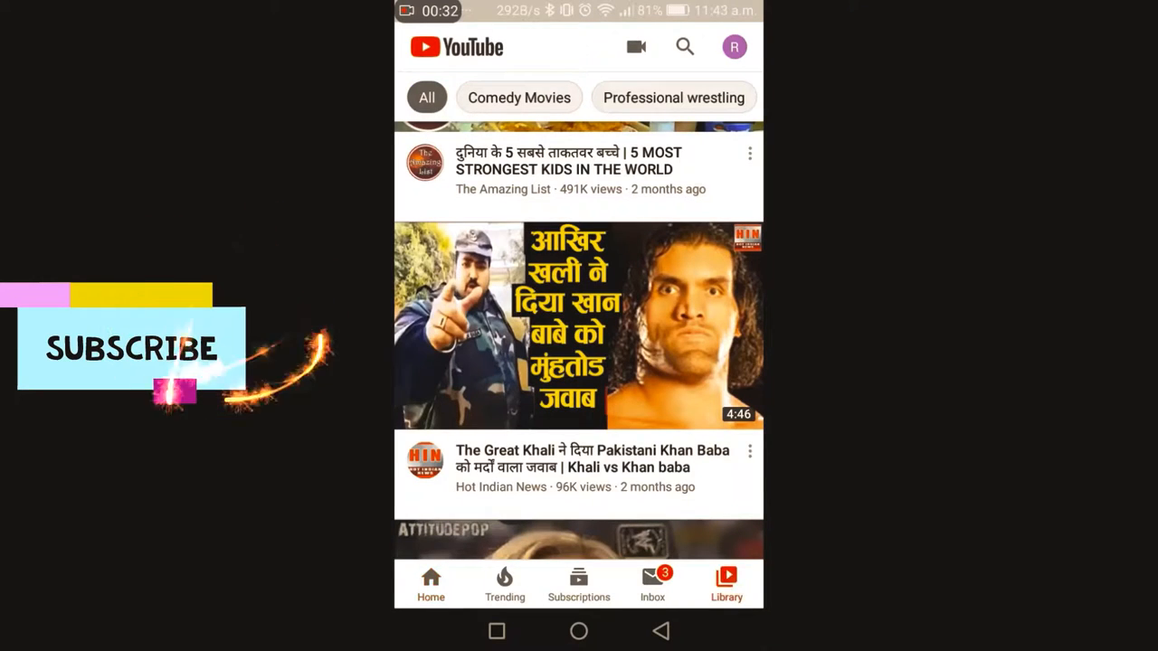
left_click(727, 584)
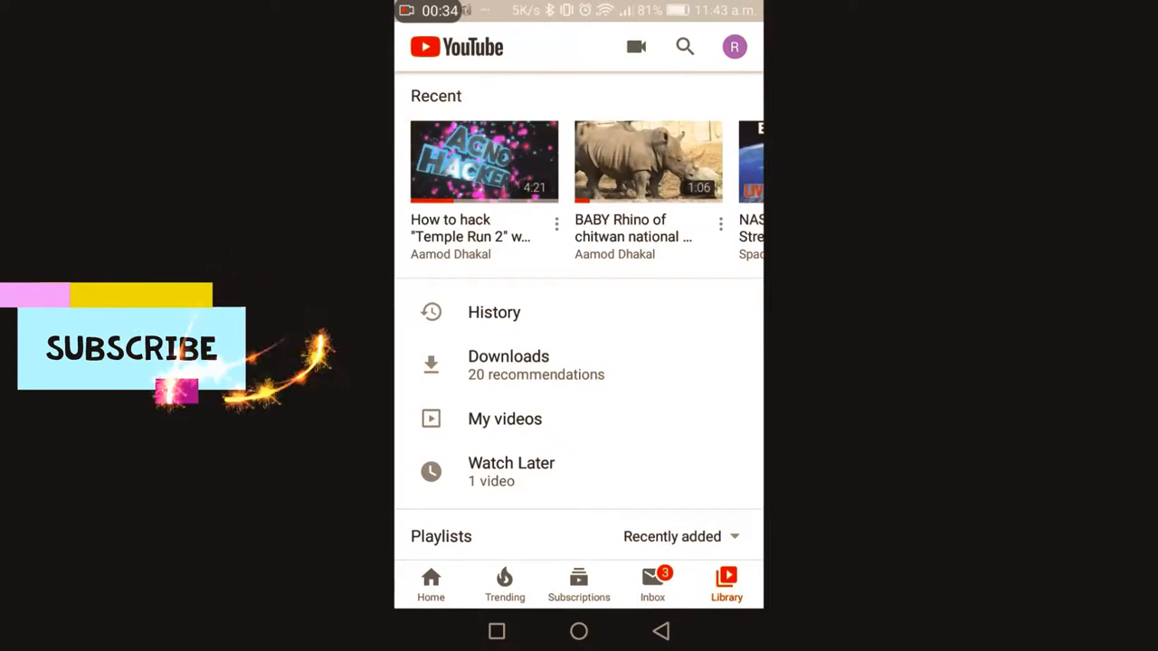
- From Library's Downloads, download the recommended Fact Tube video 'The Most Amazing…'
left_click(508, 365)
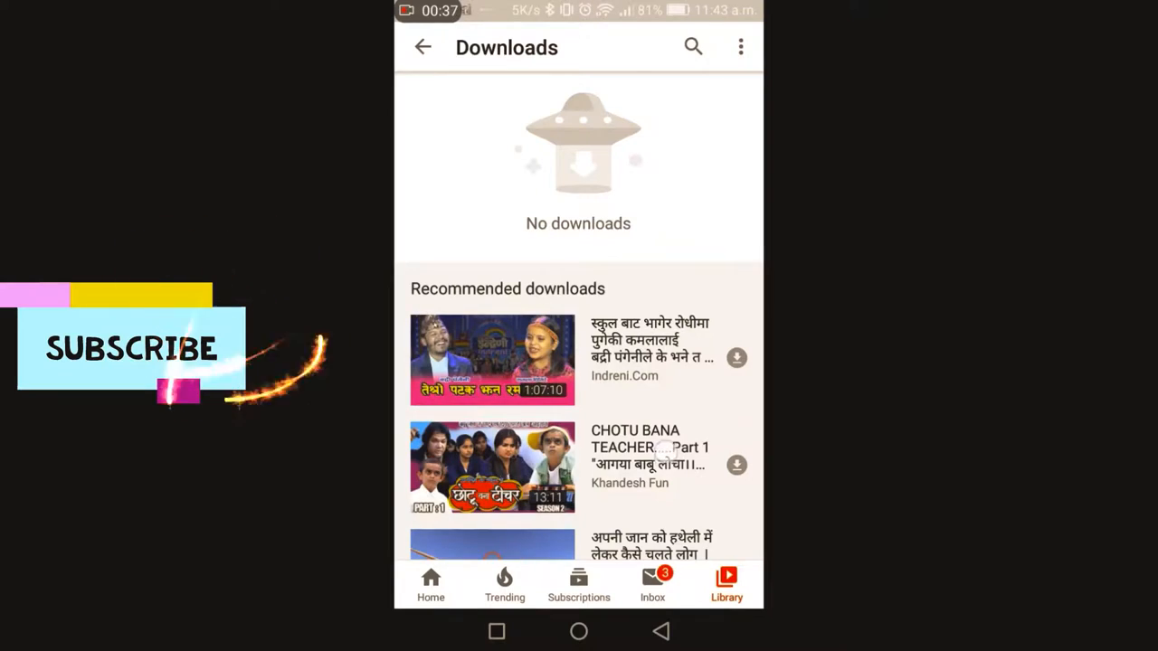
scroll("down", 3)
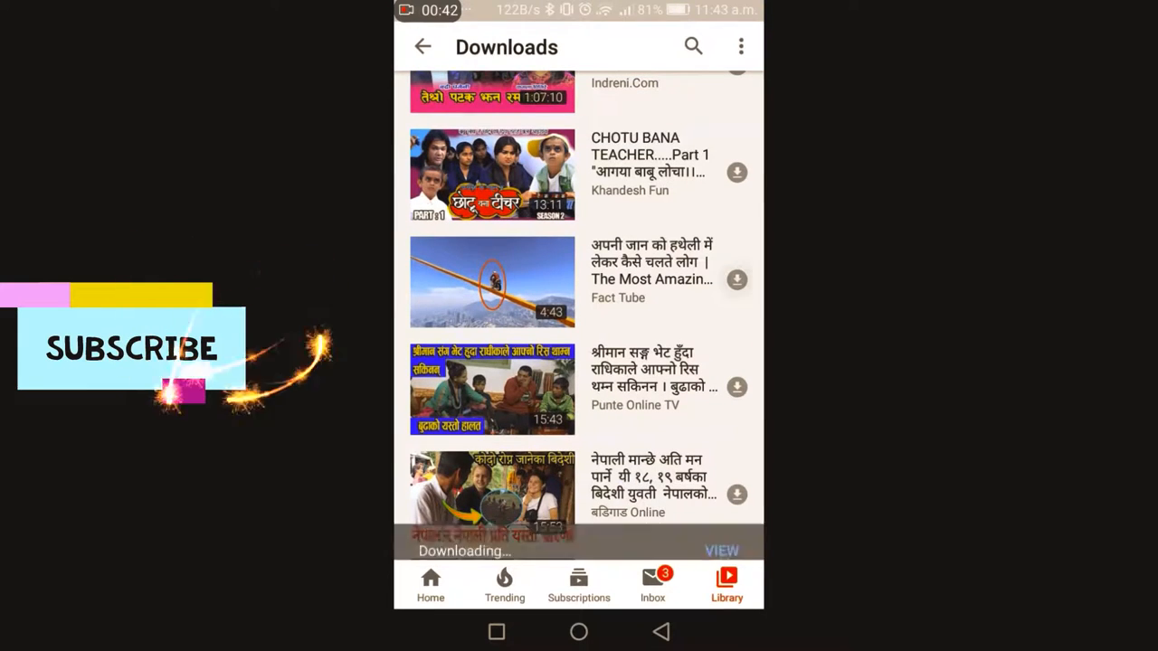
left_click(737, 280)
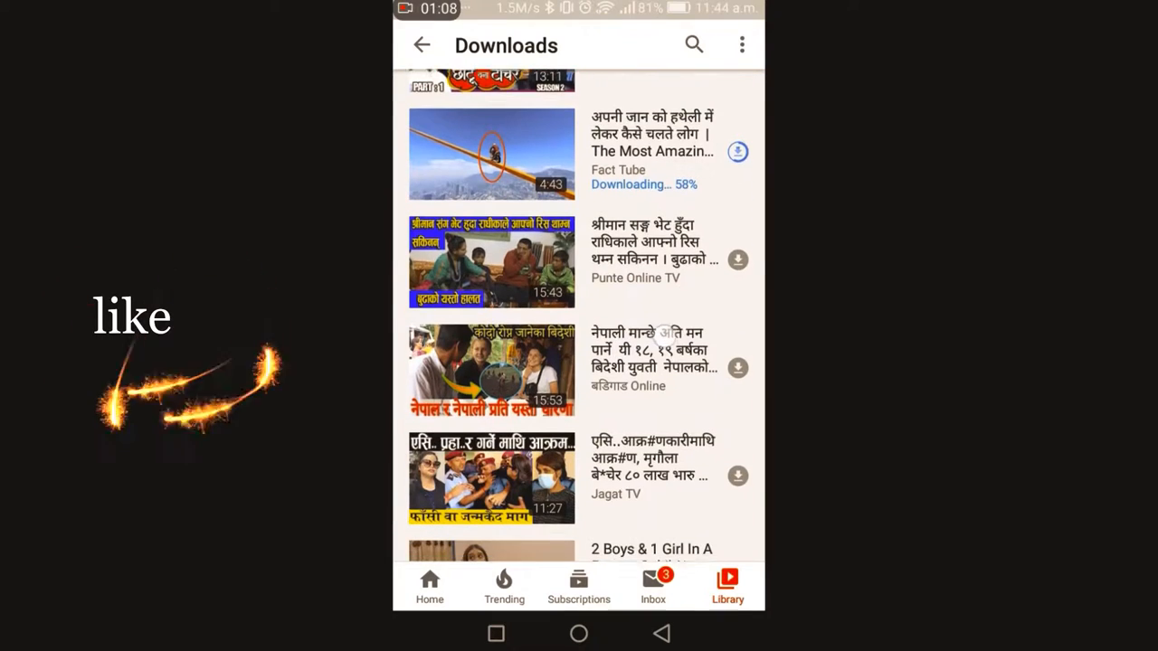
scroll("down", 3)
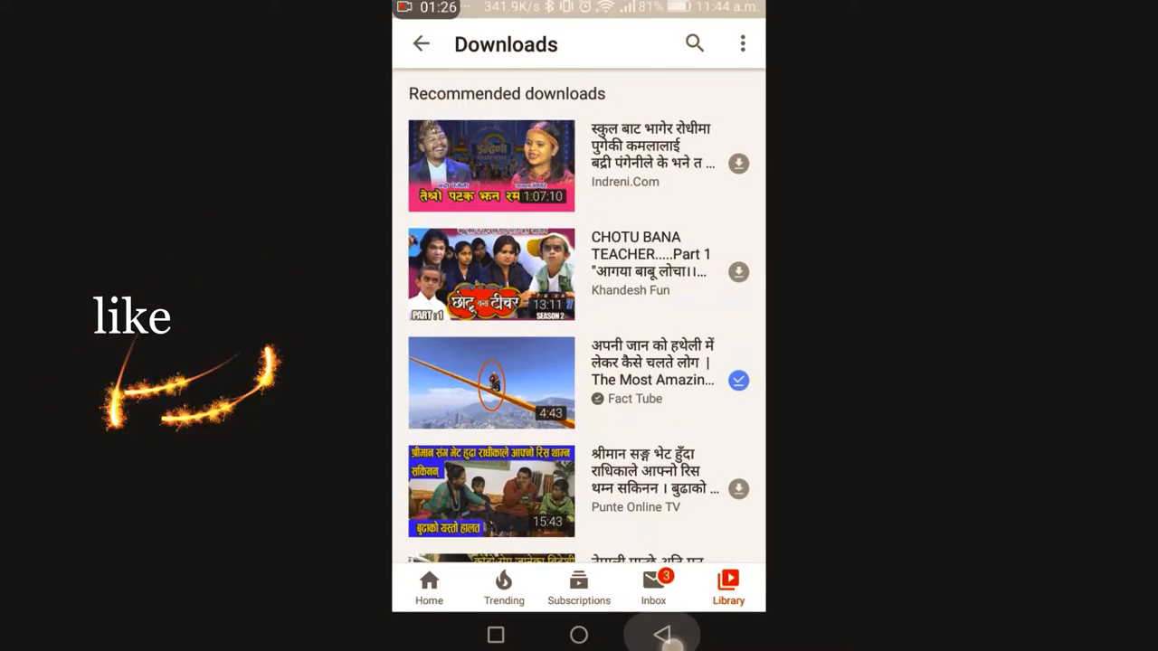
- Check that Your downloads lists the Fact Tube video, then go back to Home
left_click(420, 44)
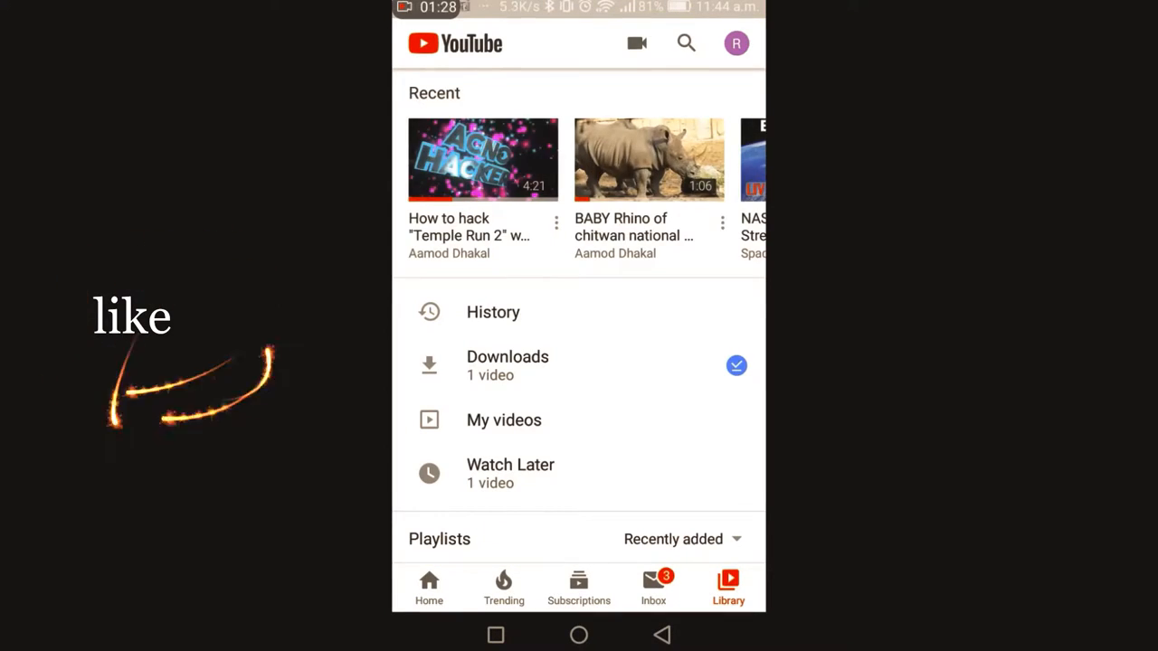
left_click(507, 365)
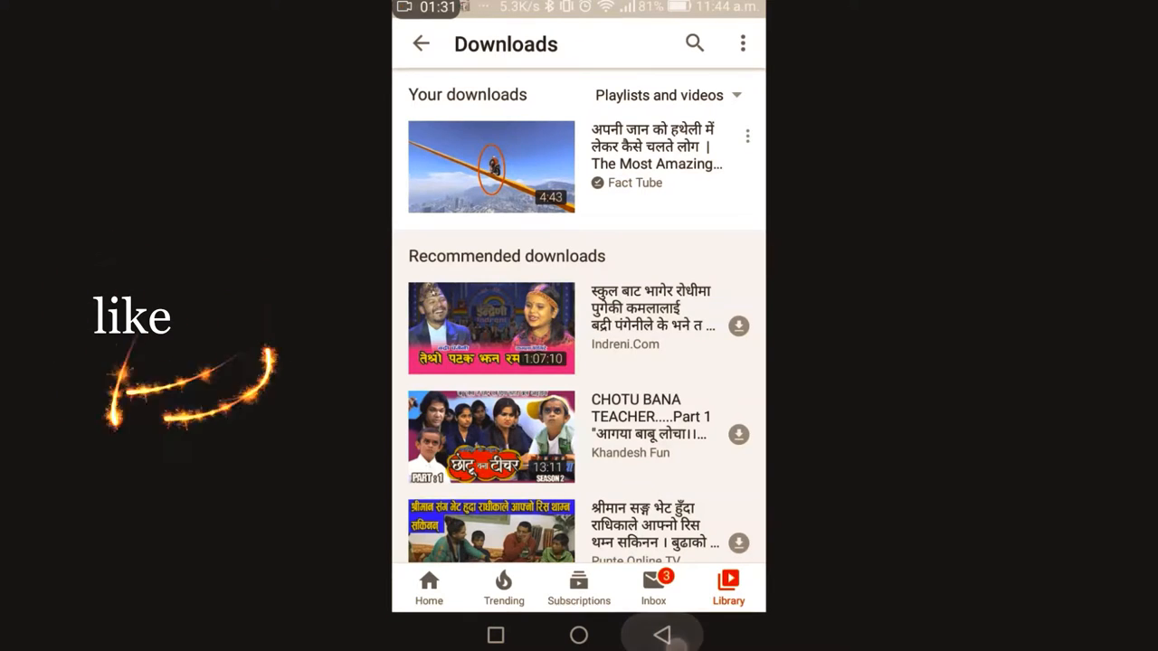
left_click(421, 44)
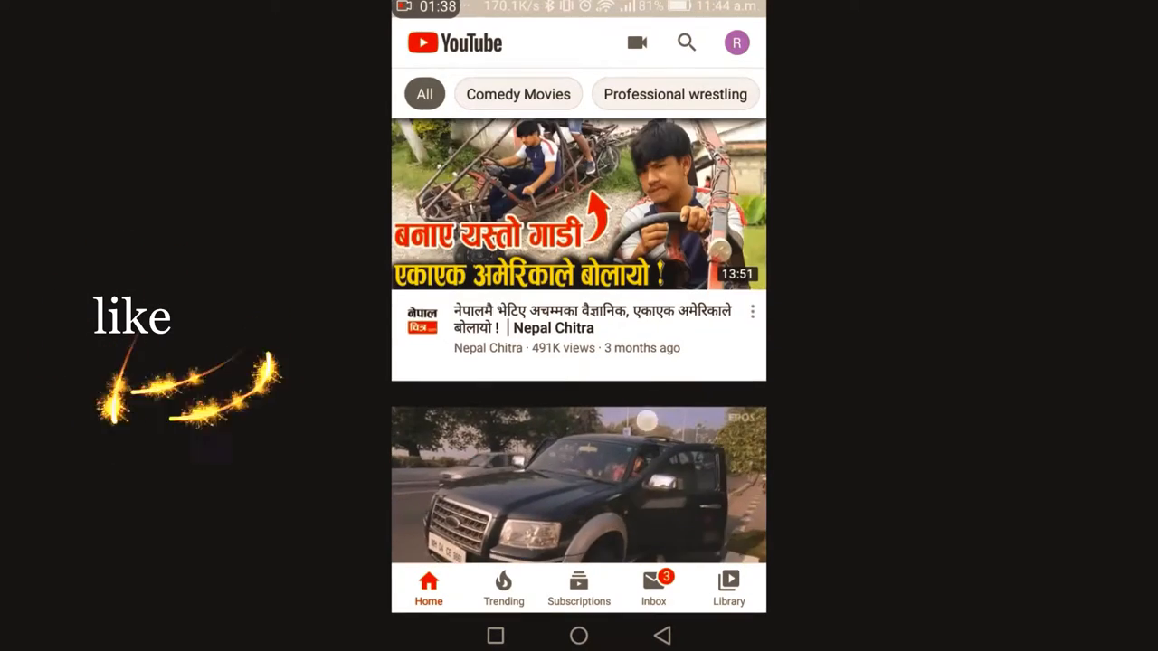
- Open the profile avatar menu and view, then dismiss, the signed-in accounts list
left_click(737, 42)
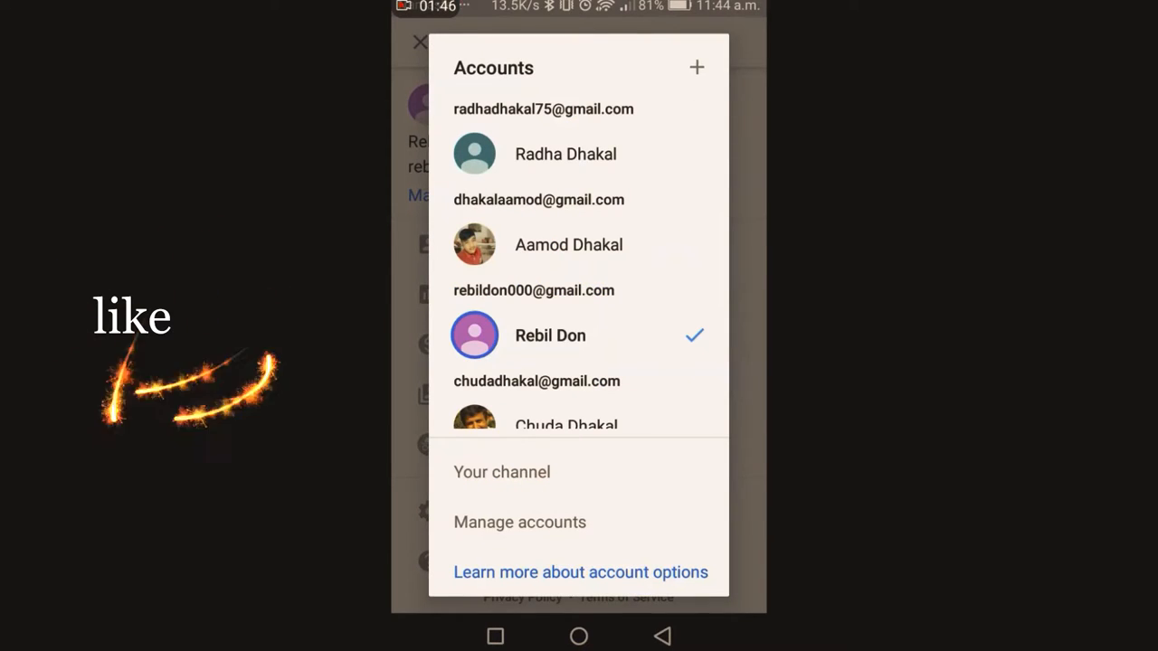
left_click(568, 244)
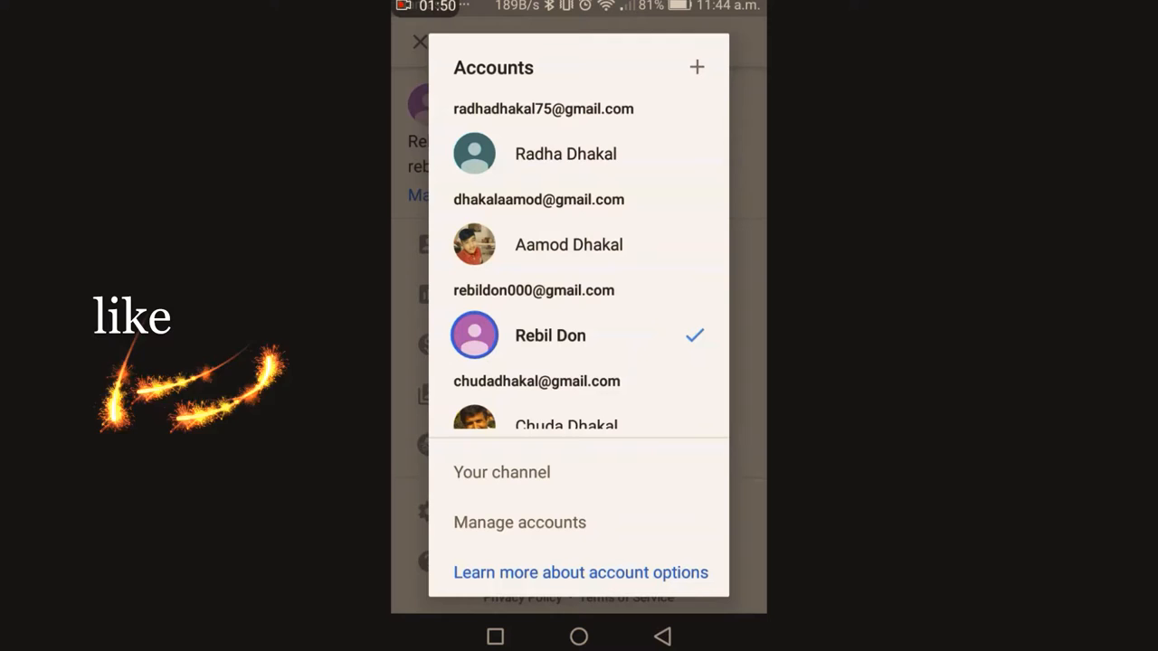
left_click(550, 336)
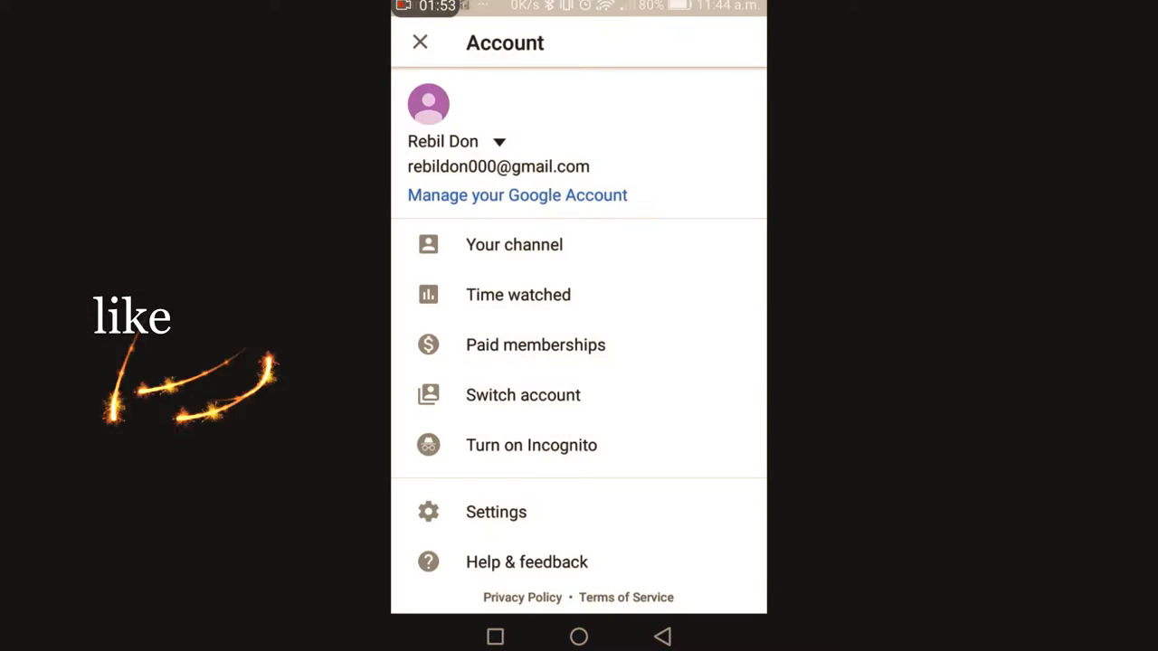
- Switch to another account and view its two downloads, Bright Side and Hard Kaur
left_click(420, 43)
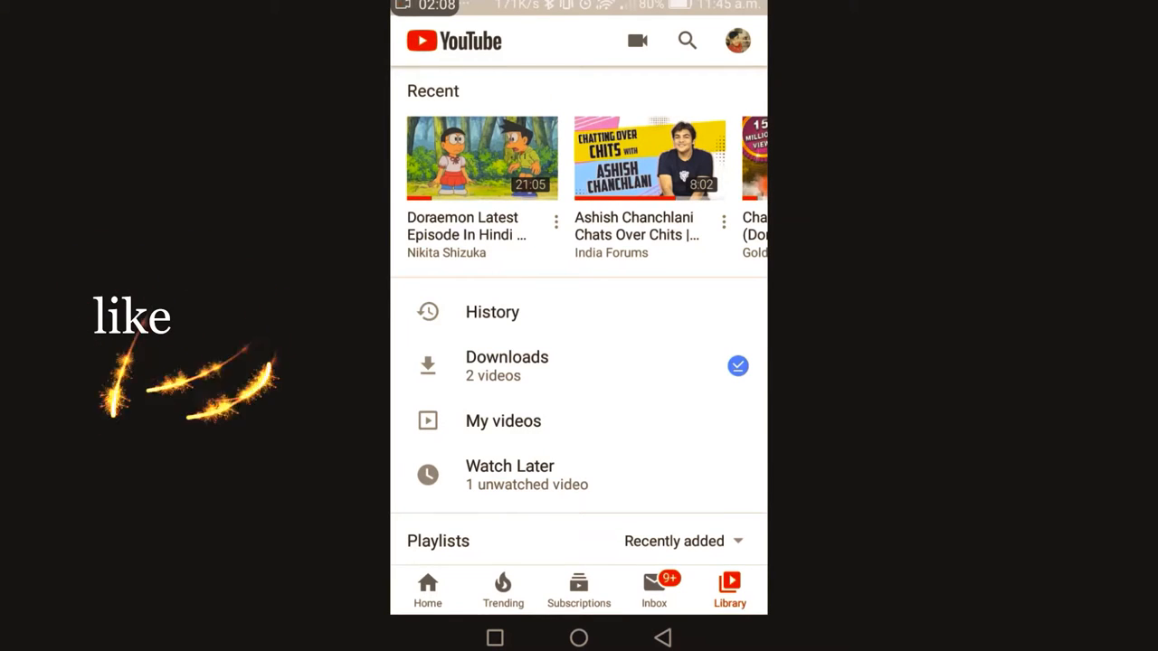
left_click(507, 365)
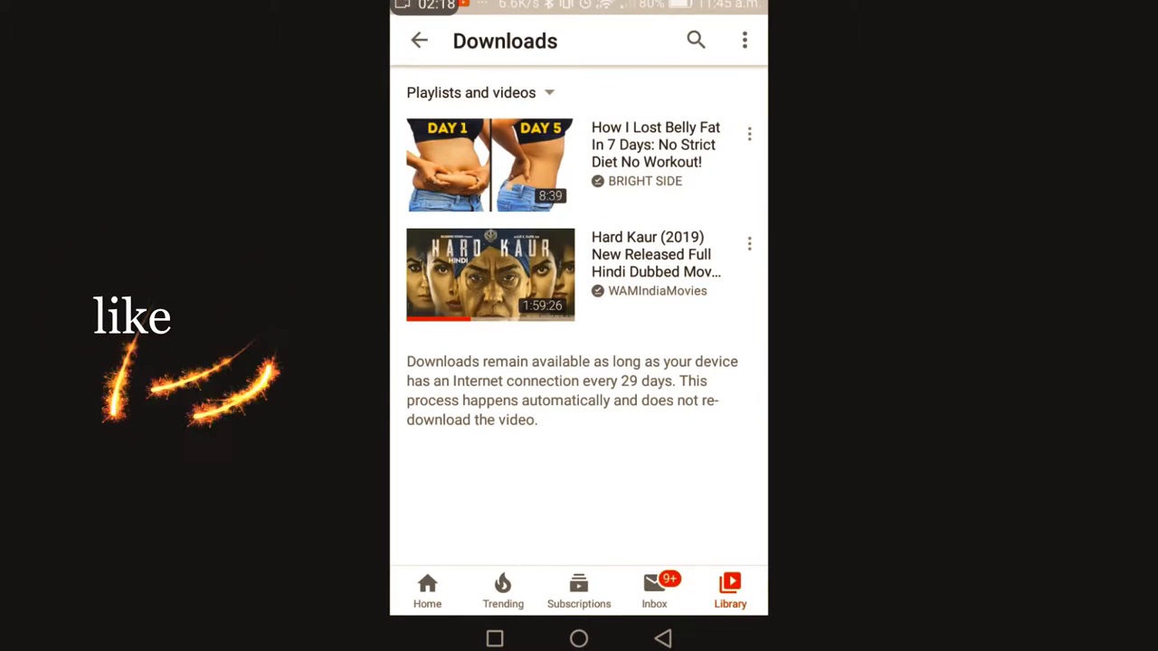
left_click(419, 40)
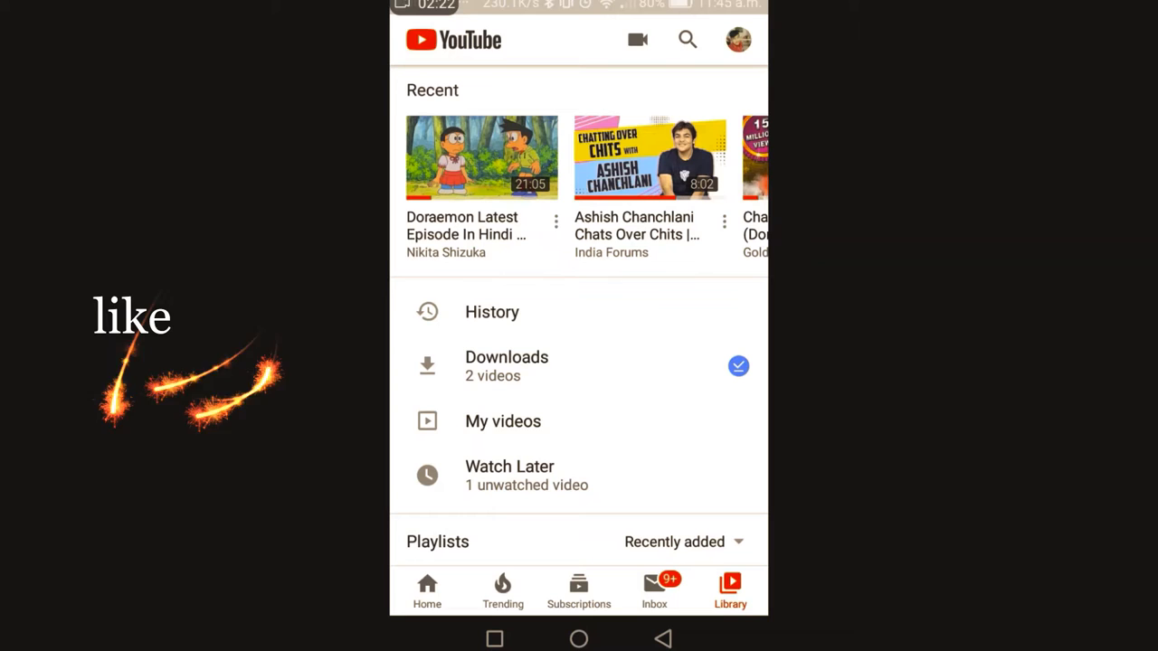
- Switch back to the original account and open Library > Downloads showing the Fact Tube video
left_click(739, 39)
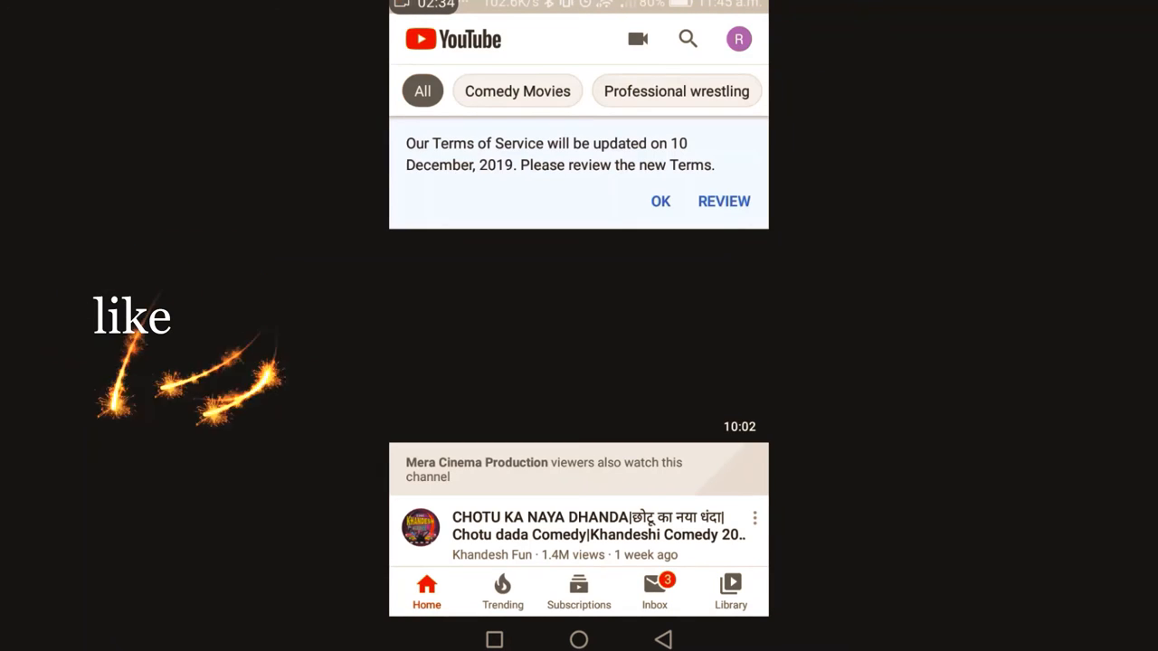
left_click(730, 593)
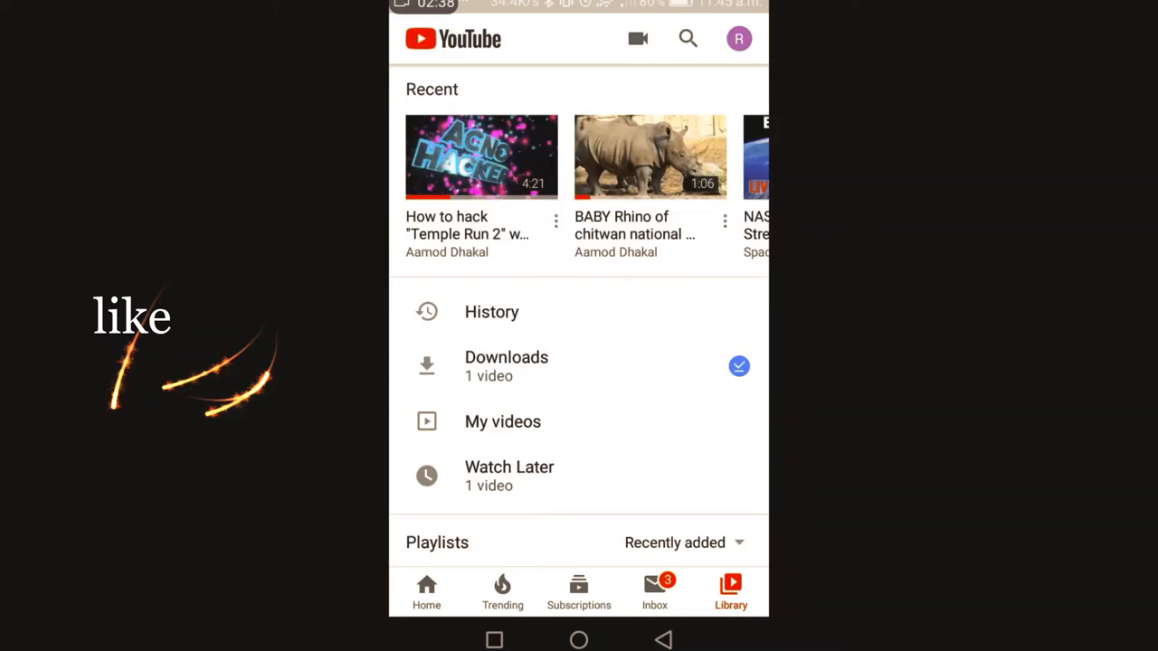
left_click(506, 366)
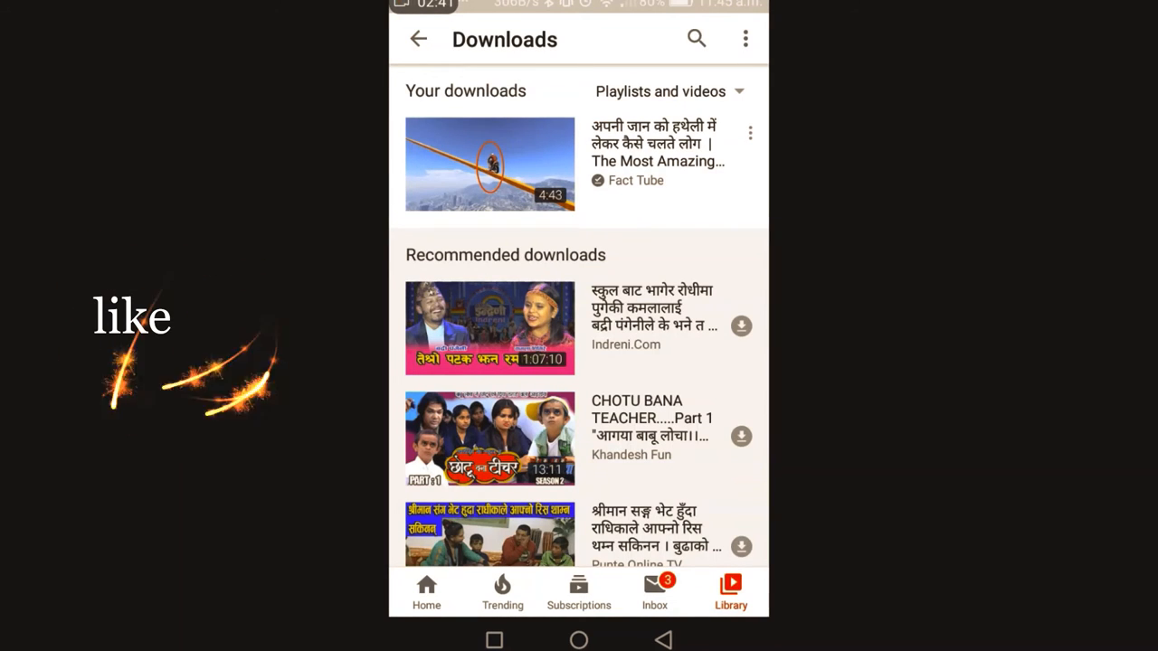